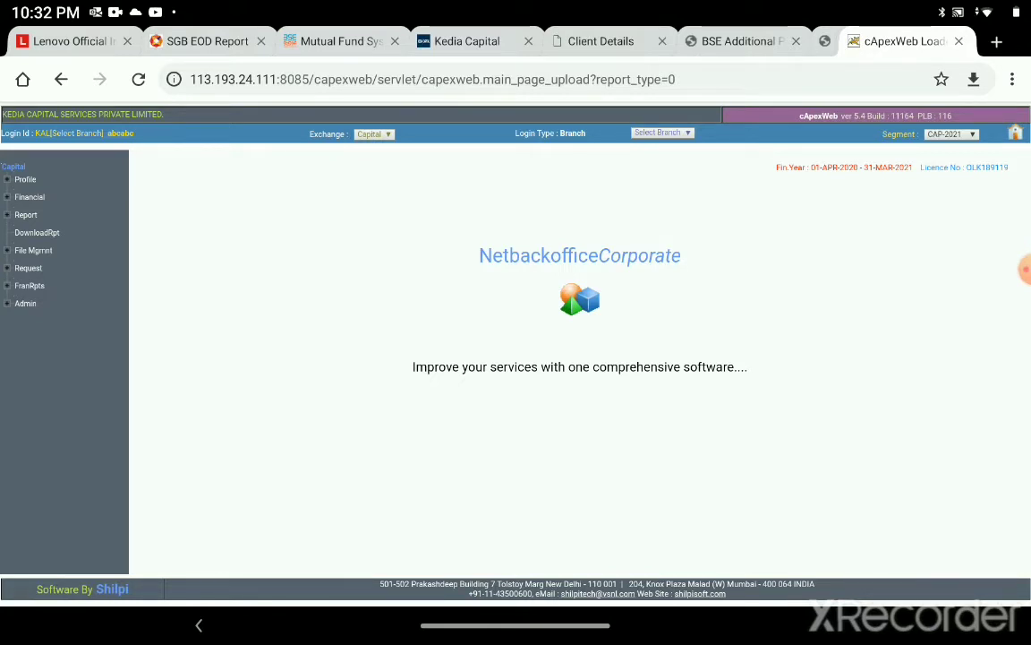
Select branch 615 from the Select Branch dropdown in the top bar.
{"action": "left_click", "coordinate": [662, 132]}
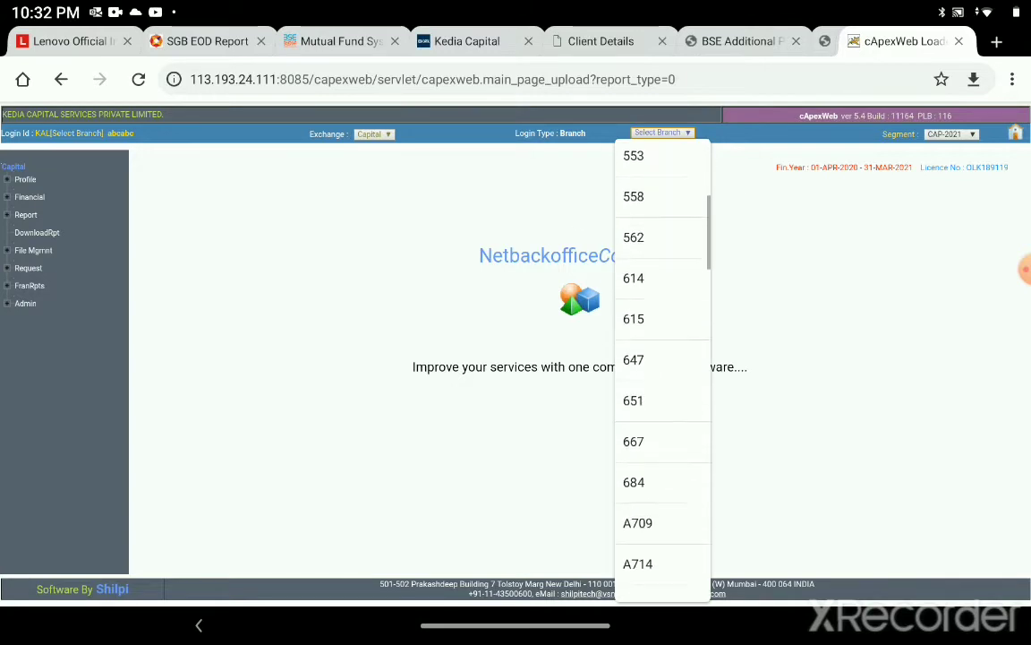
{"action": "left_click", "coordinate": [633, 319]}
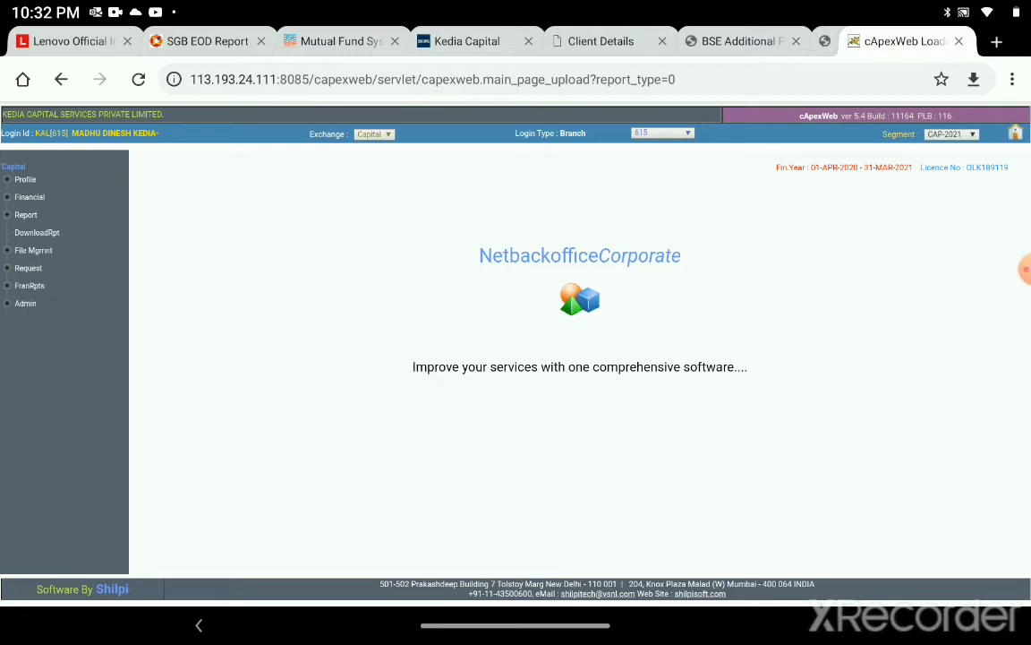
Open the FranRpts Reports form with Introducer Commission Report as report type.
{"action": "left_click", "coordinate": [30, 285]}
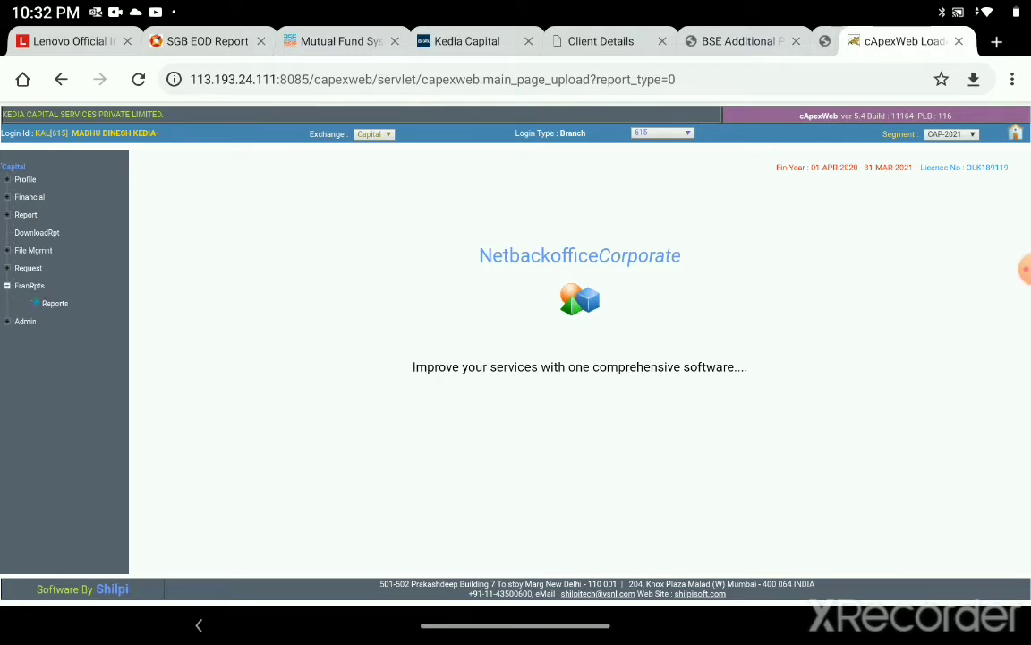
{"action": "left_click", "coordinate": [54, 303]}
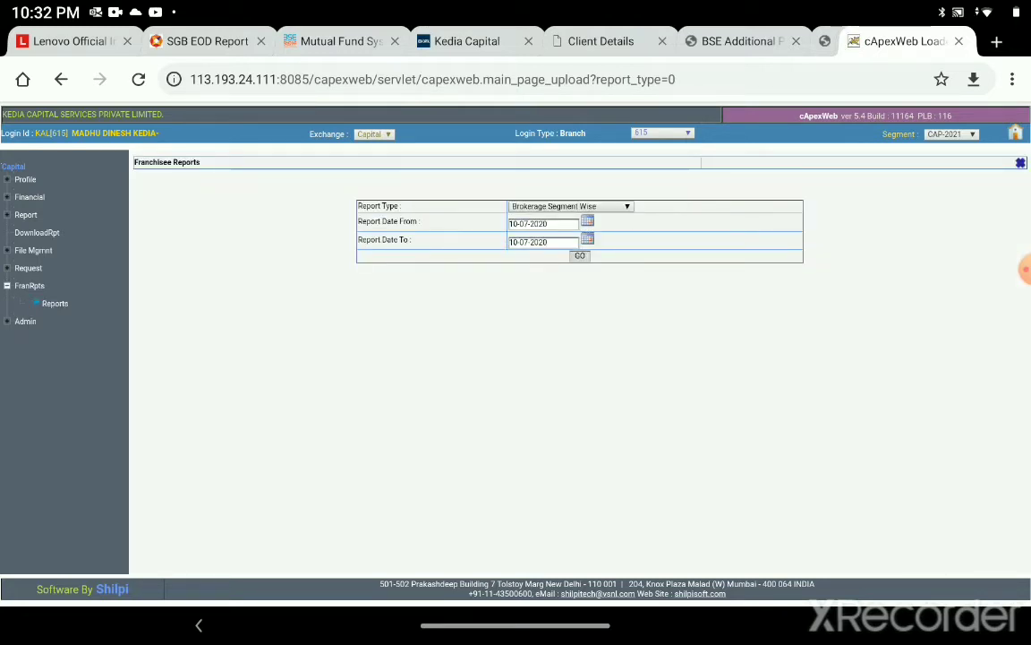
{"action": "left_click", "coordinate": [570, 205]}
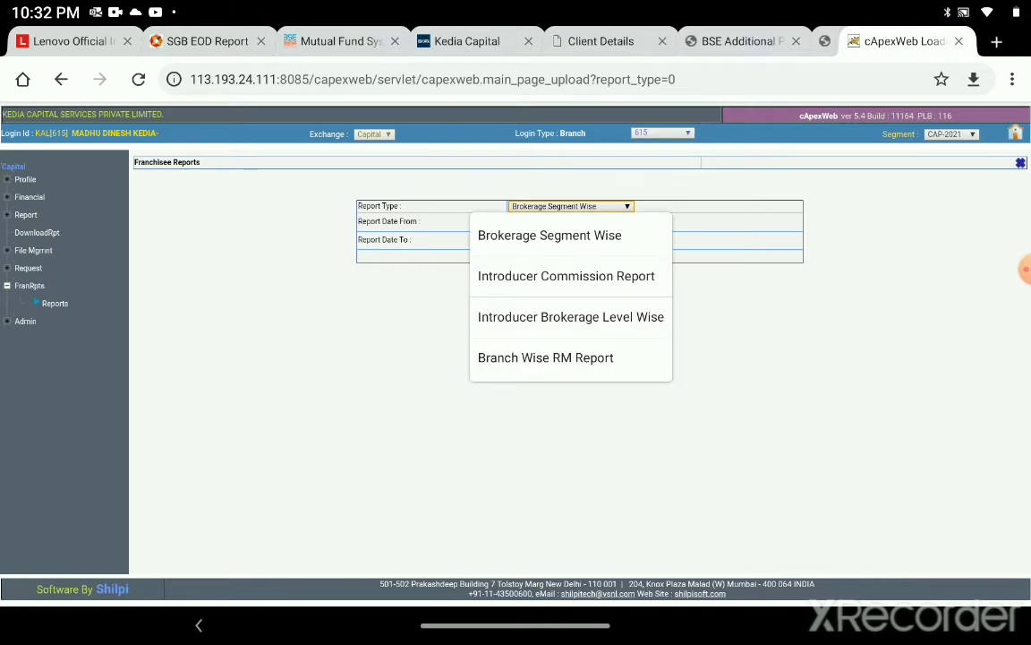
{"action": "left_click", "coordinate": [566, 275]}
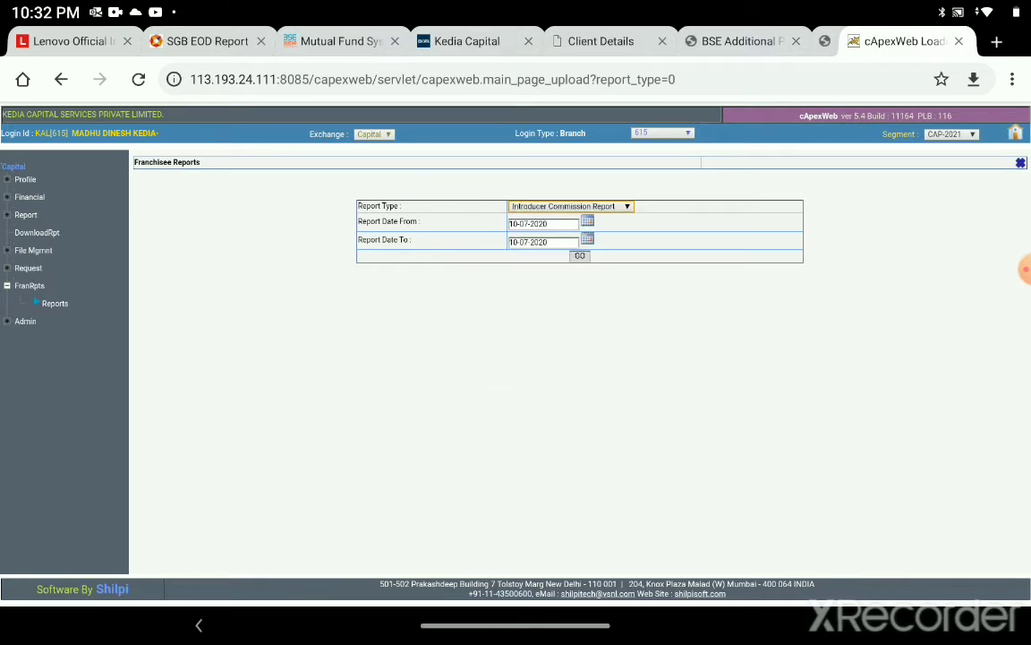
Set the From date to 01-07-2020 and generate the report.
{"action": "left_click", "coordinate": [587, 220]}
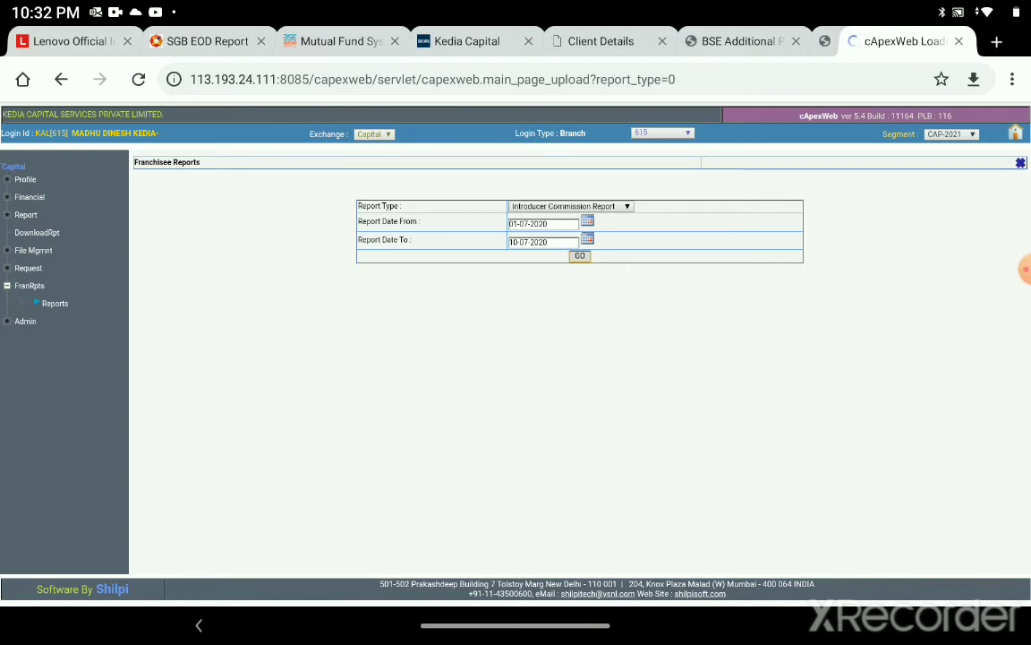
{"action": "left_click", "coordinate": [579, 256]}
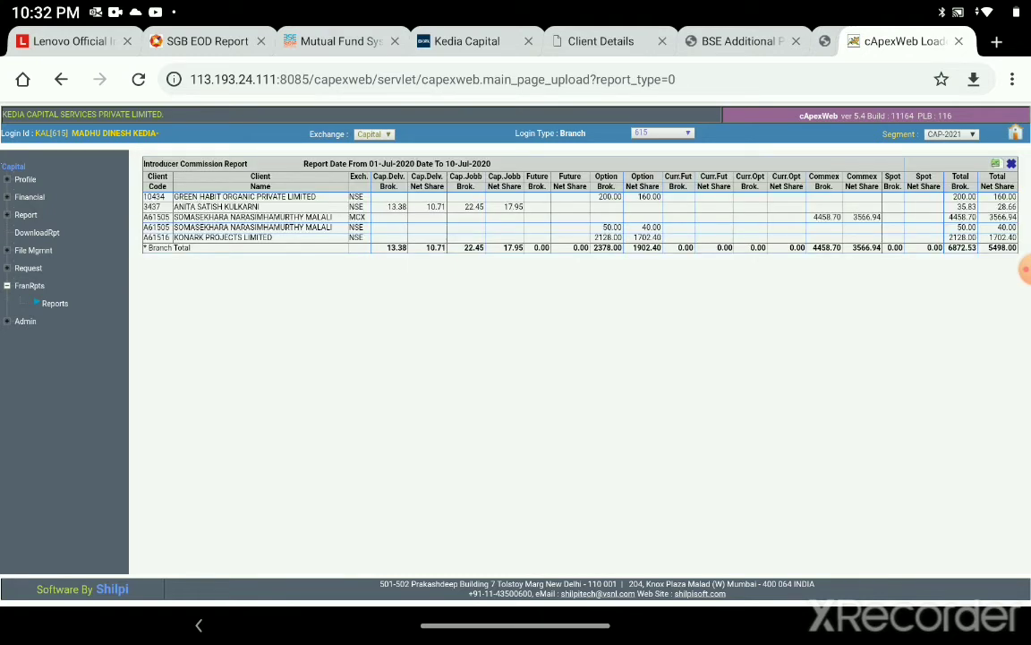